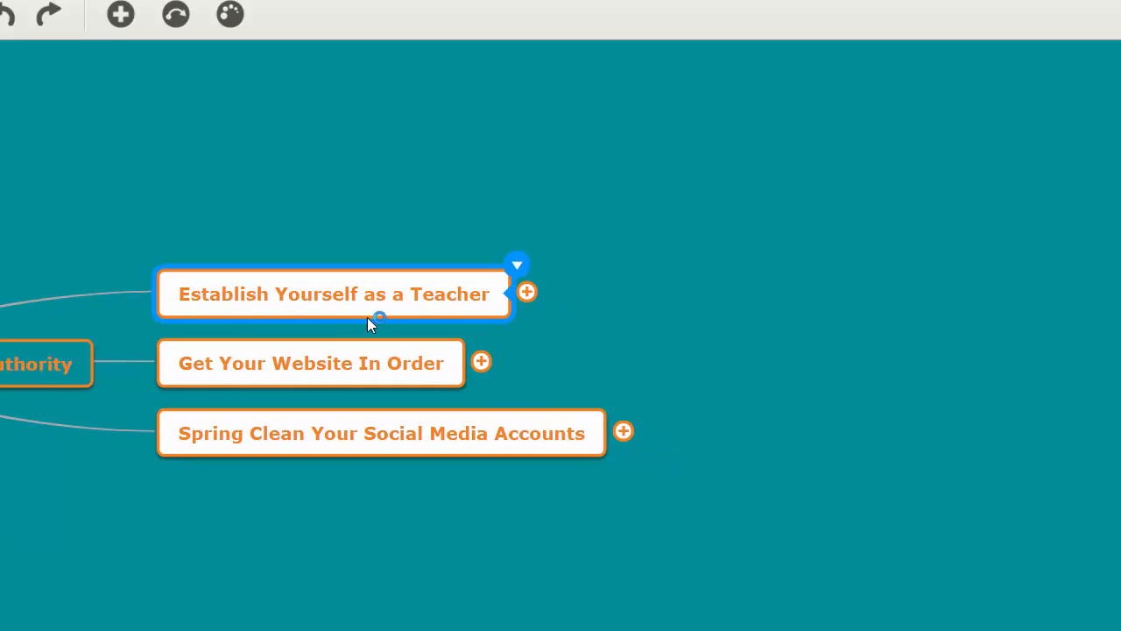
Step: Expand 'Establish Yourself as a Teacher' to reveal its five checkbox subtopics such as 'Write a book'
left_click(517, 263)
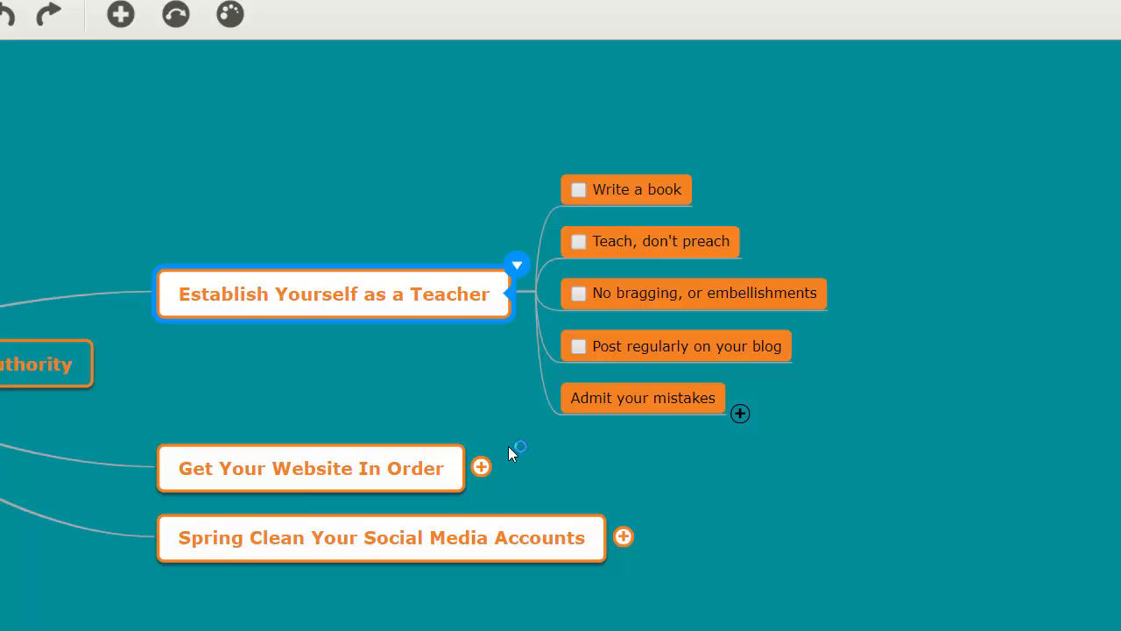
mouse_move(305, 511)
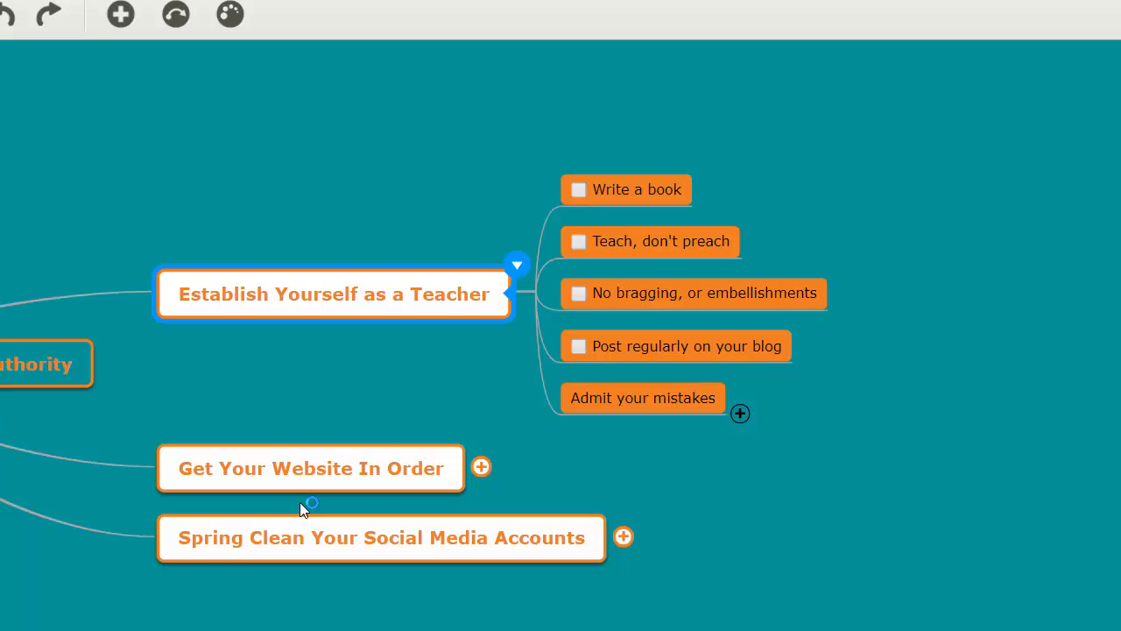
mouse_move(255, 485)
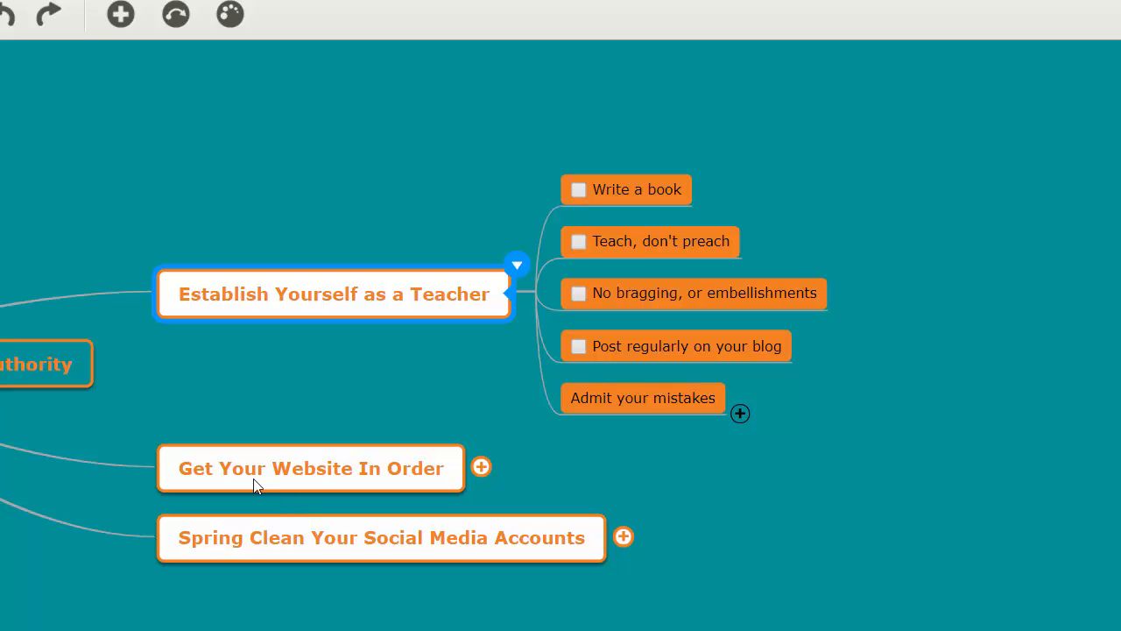
mouse_move(455, 58)
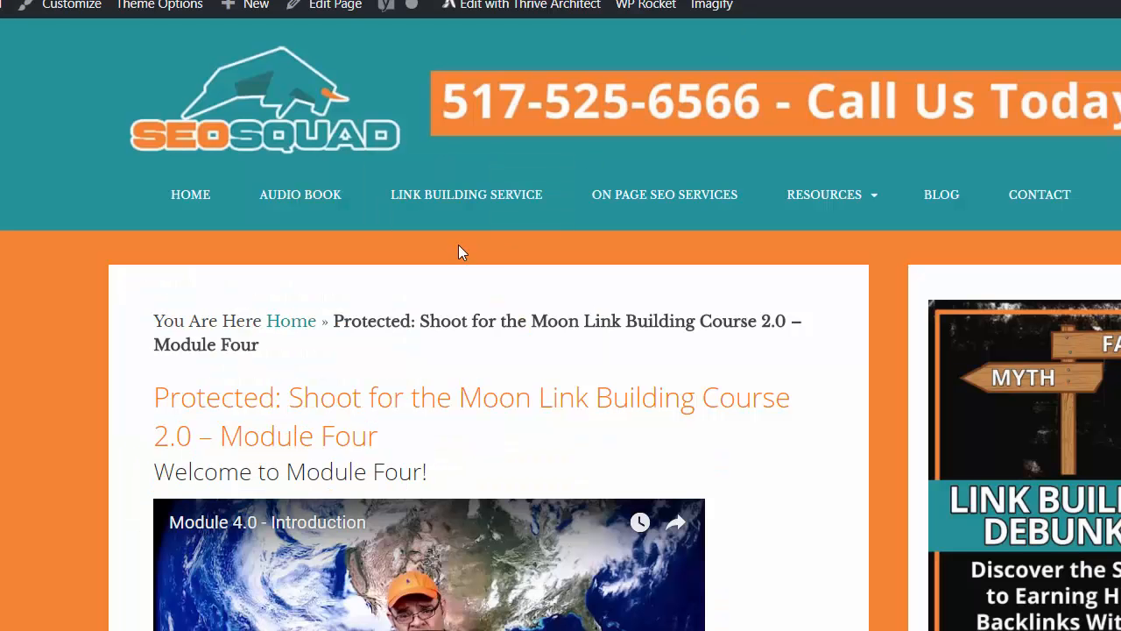
Step: Scroll the Module Four link building course page down to its introduction video
scroll("down", 3)
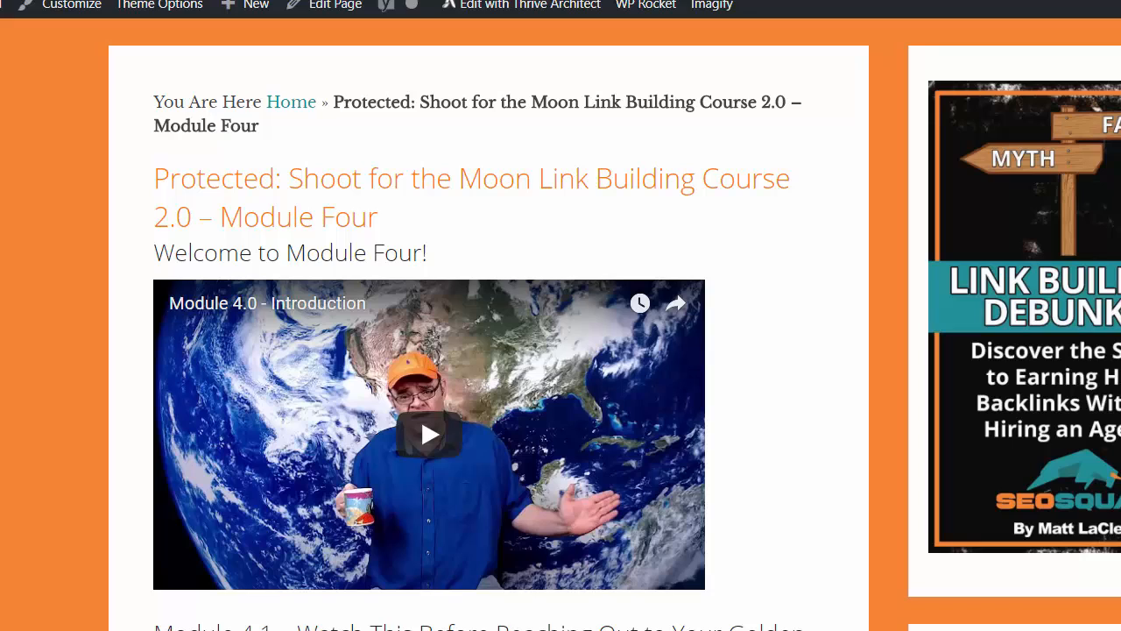
mouse_move(1093, 211)
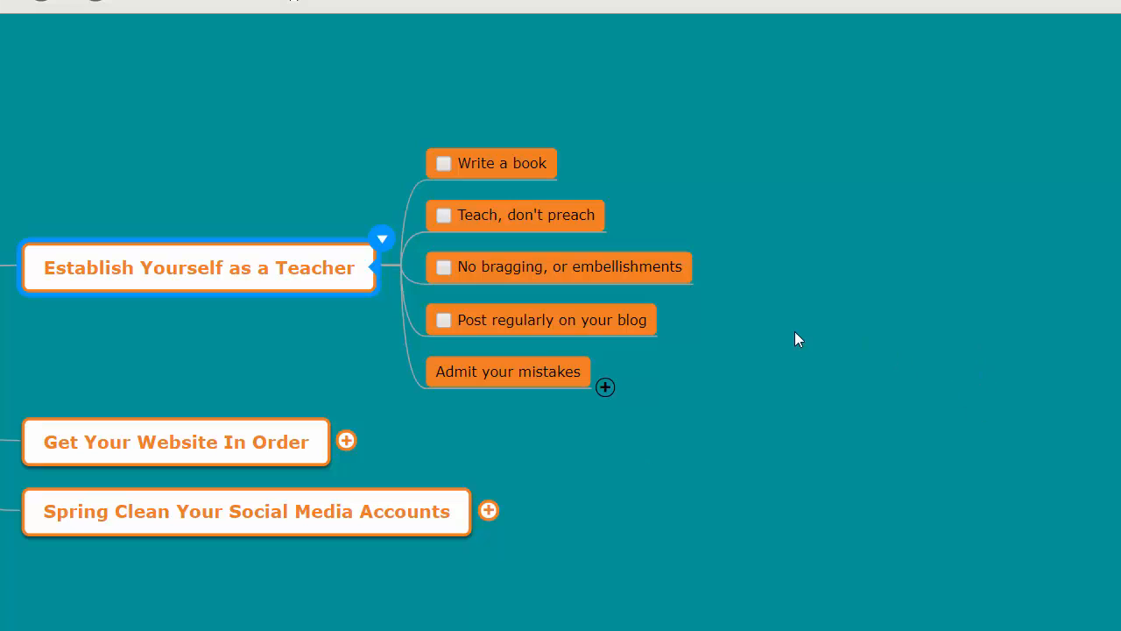
mouse_move(1051, 252)
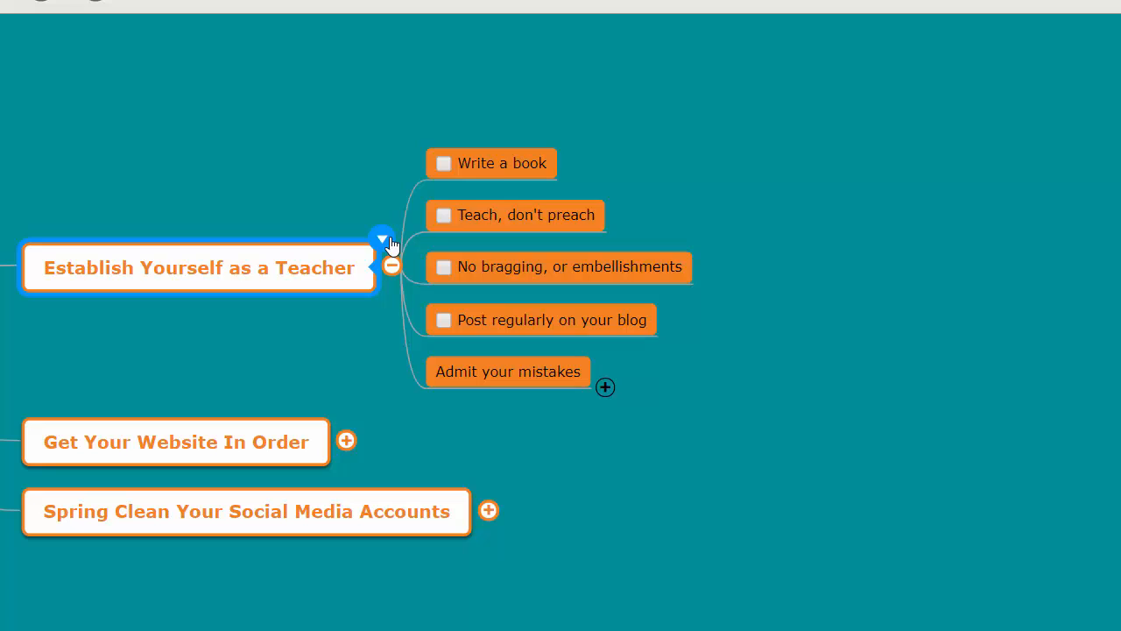
mouse_move(490, 163)
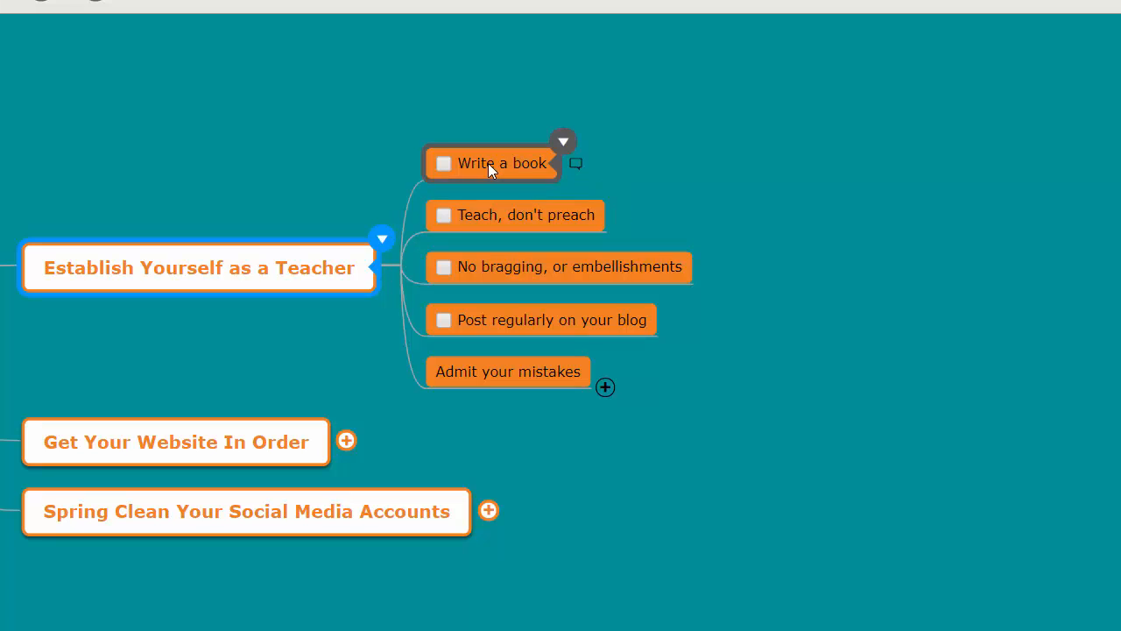
mouse_move(687, 191)
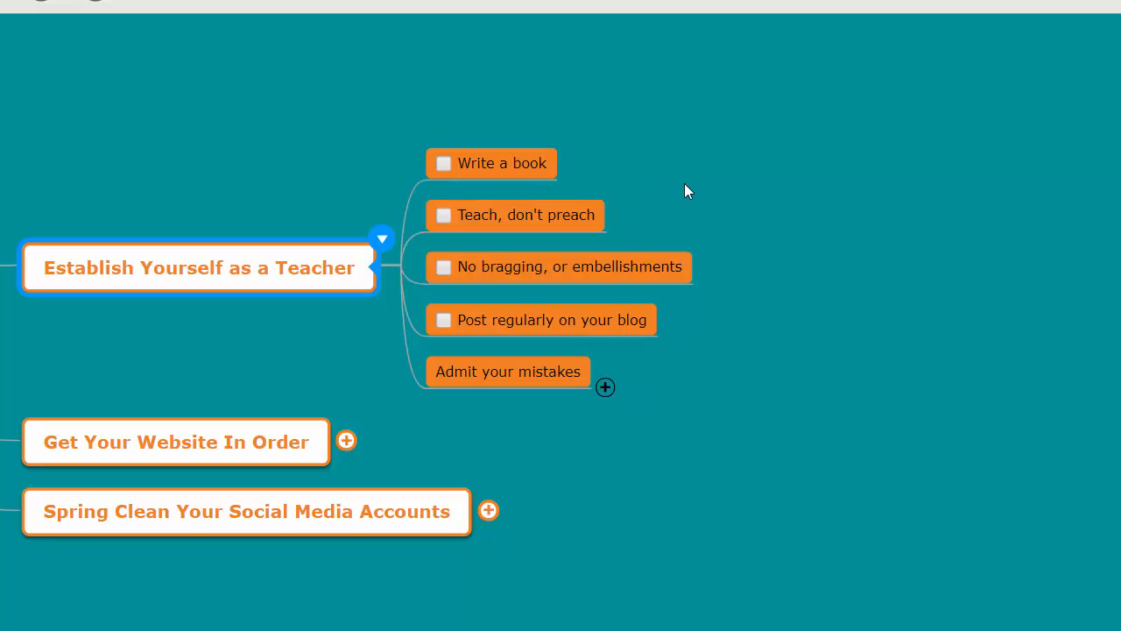
mouse_move(674, 210)
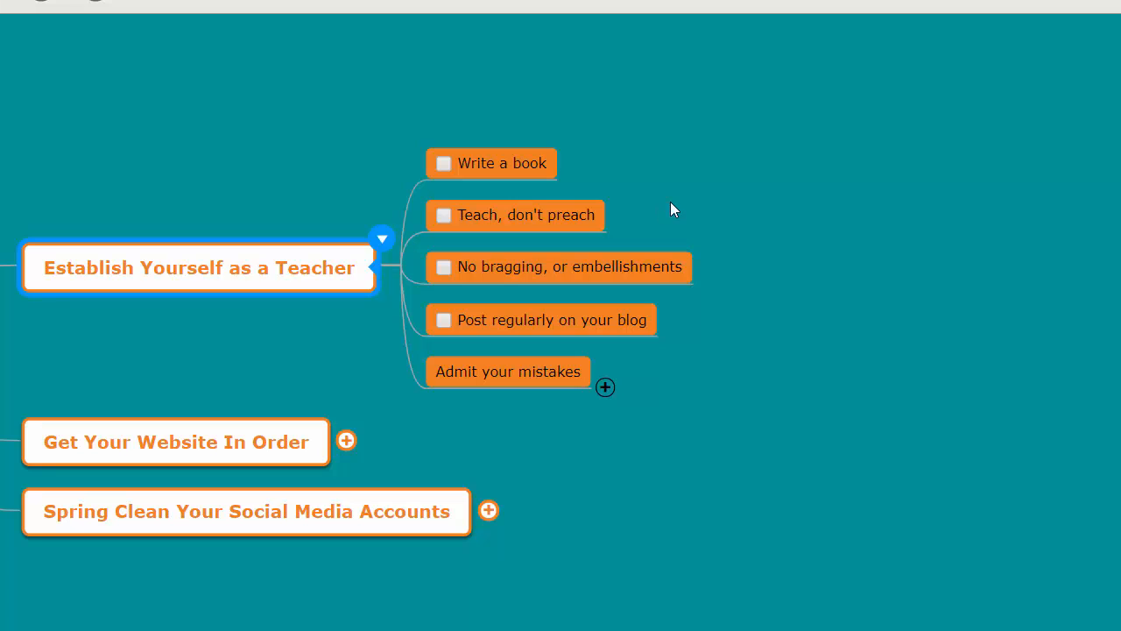
mouse_move(673, 204)
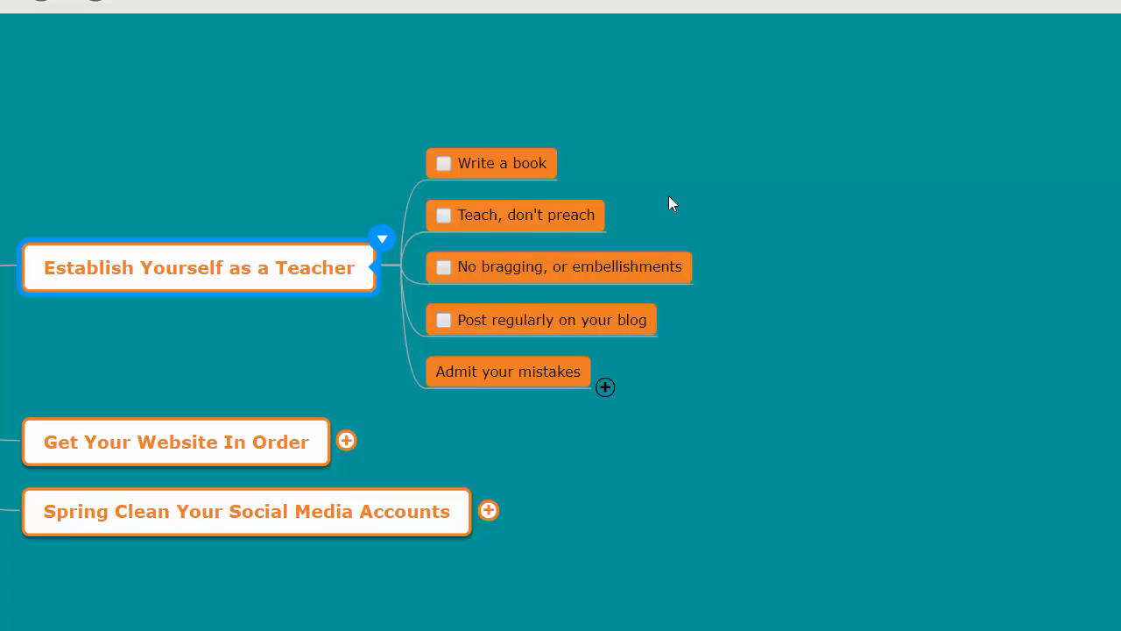
mouse_move(525, 214)
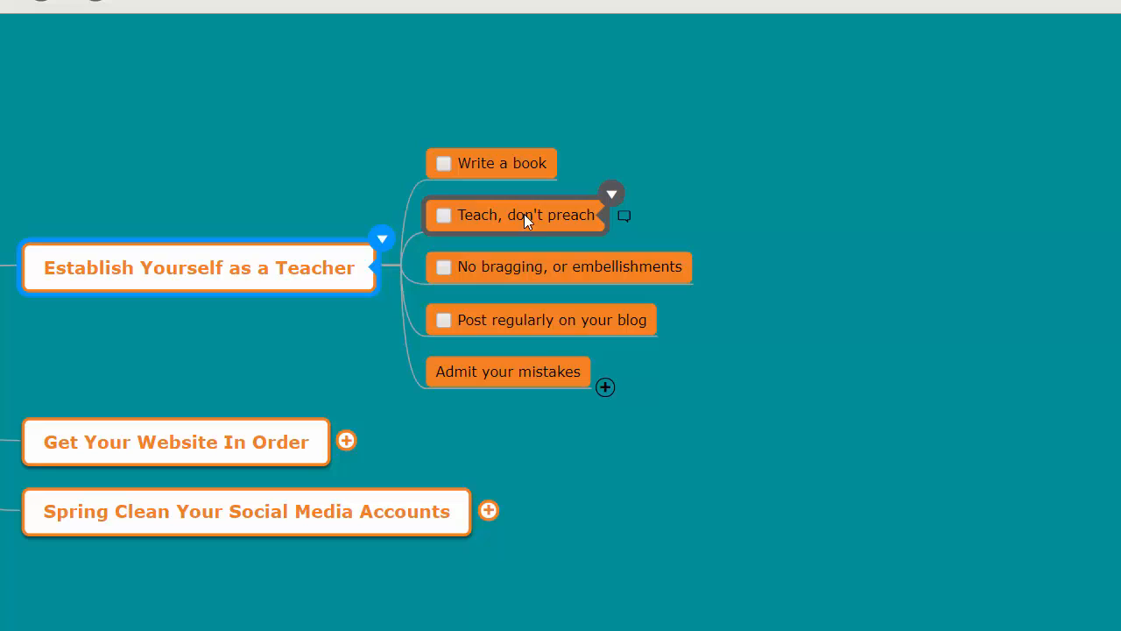
mouse_move(822, 114)
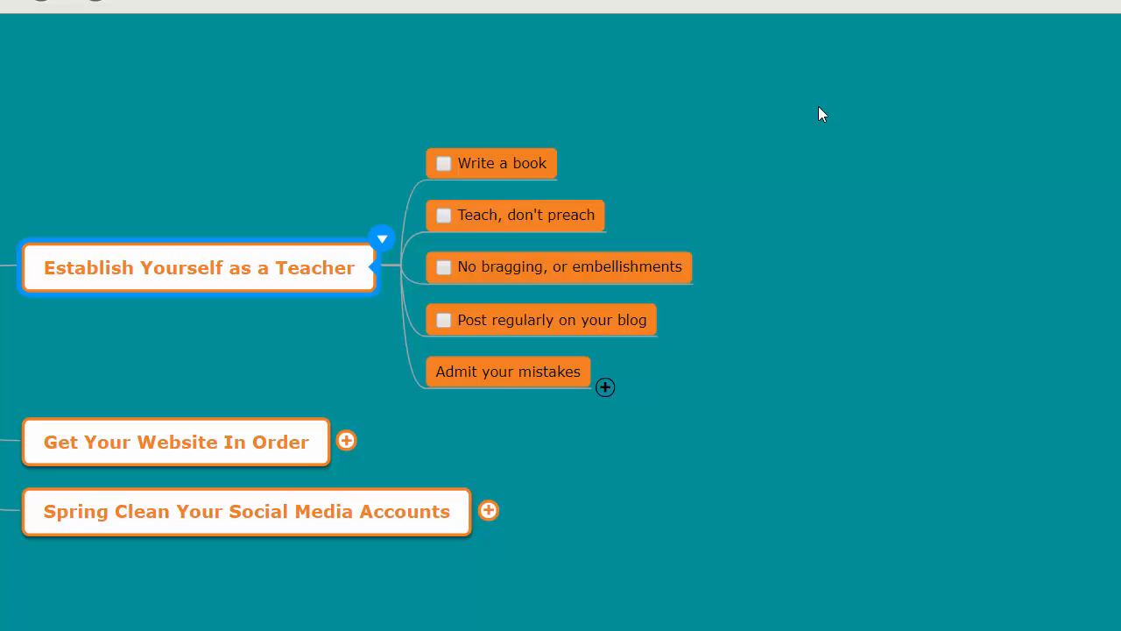
mouse_move(922, 263)
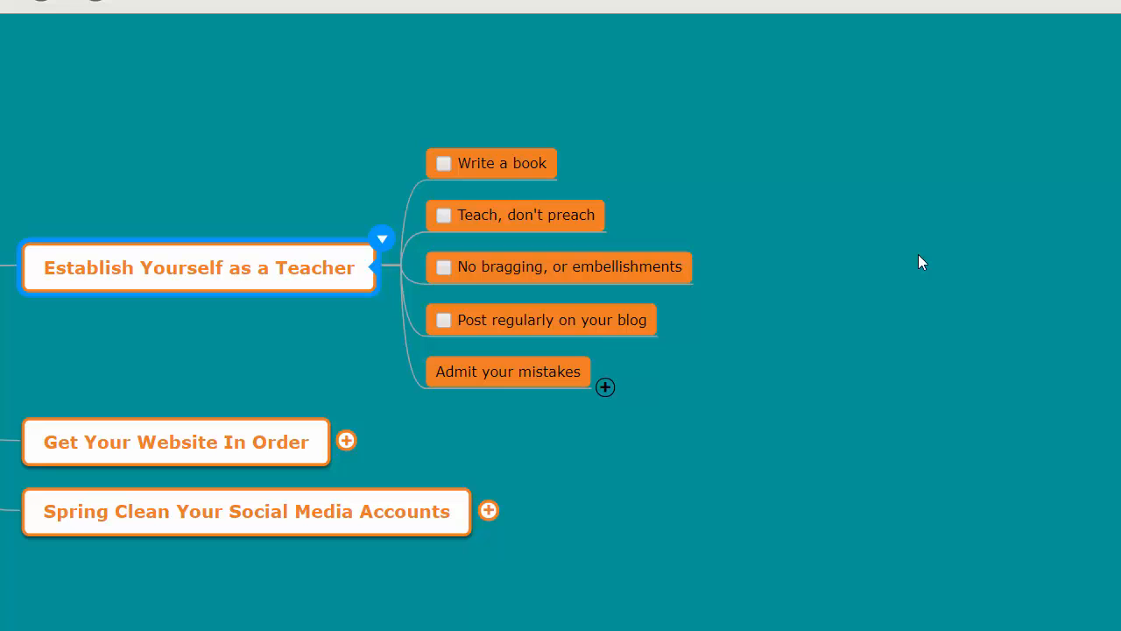
mouse_move(606, 387)
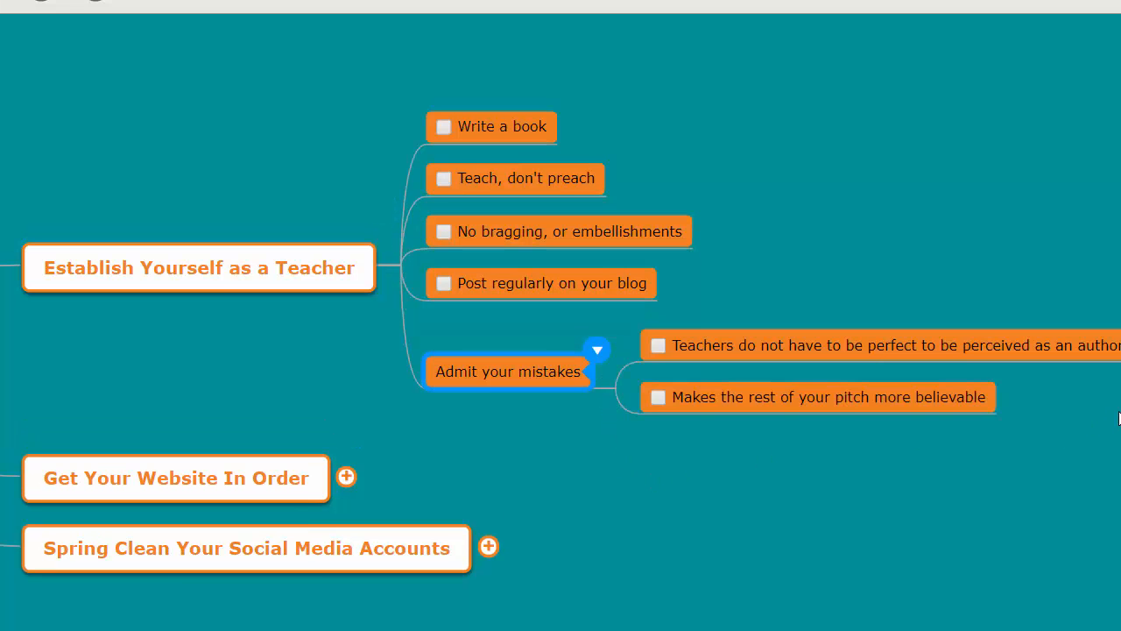
mouse_move(1114, 420)
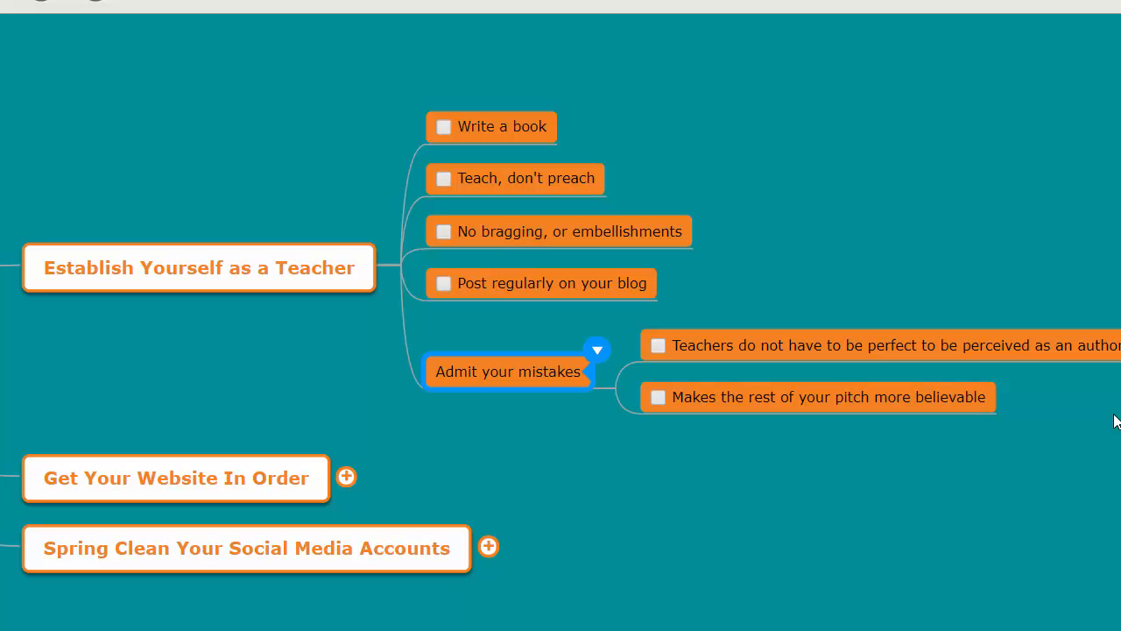
mouse_move(1106, 412)
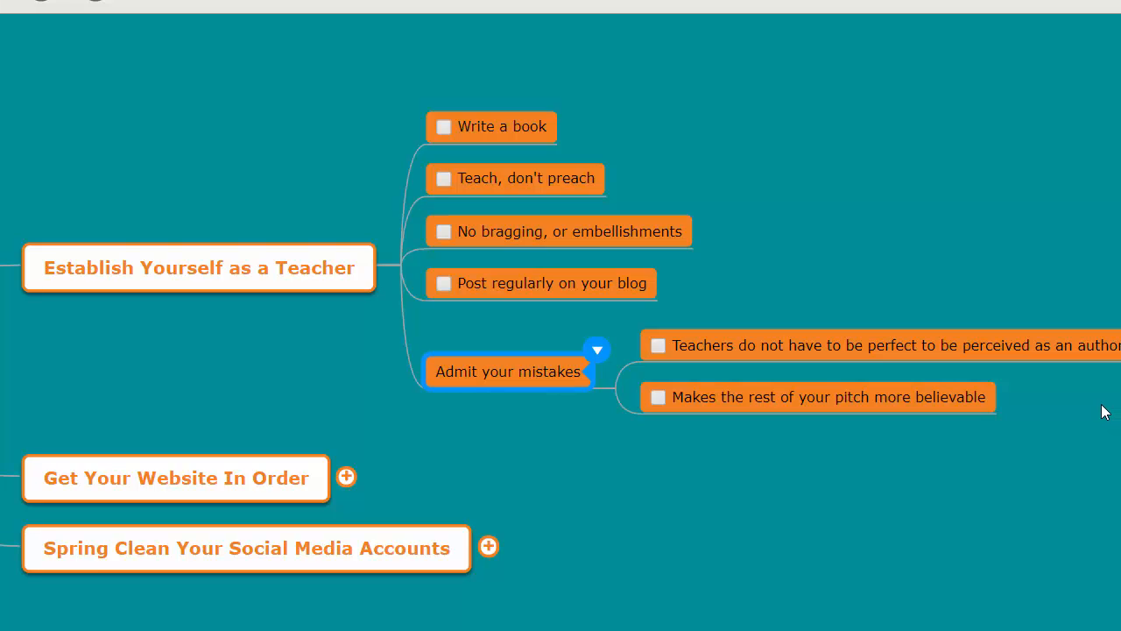
mouse_move(1079, 394)
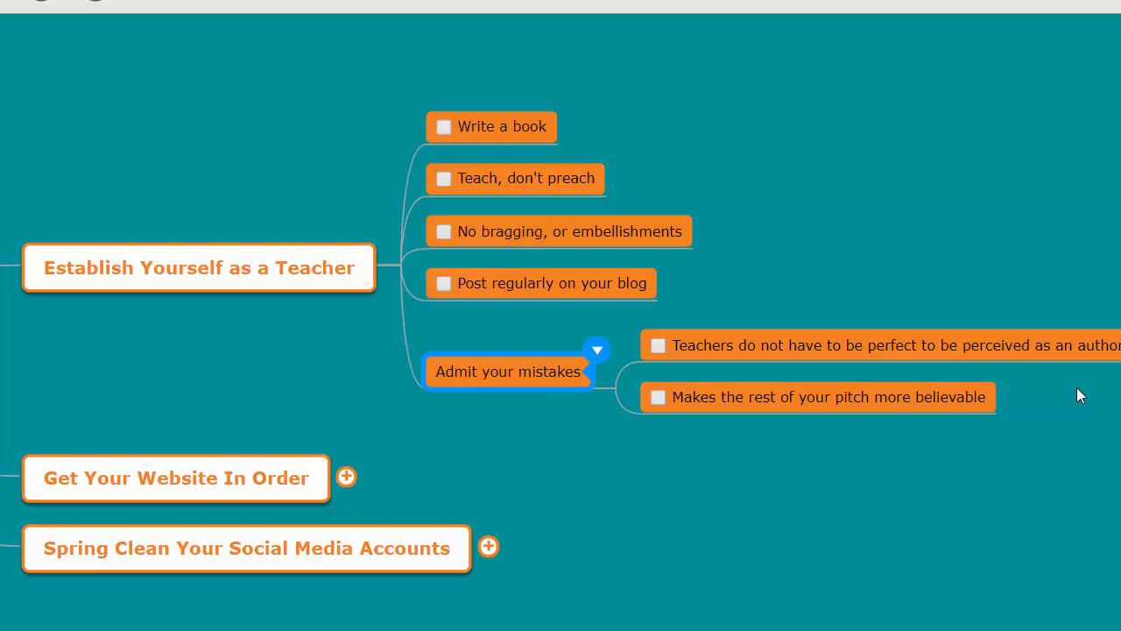
mouse_move(1075, 387)
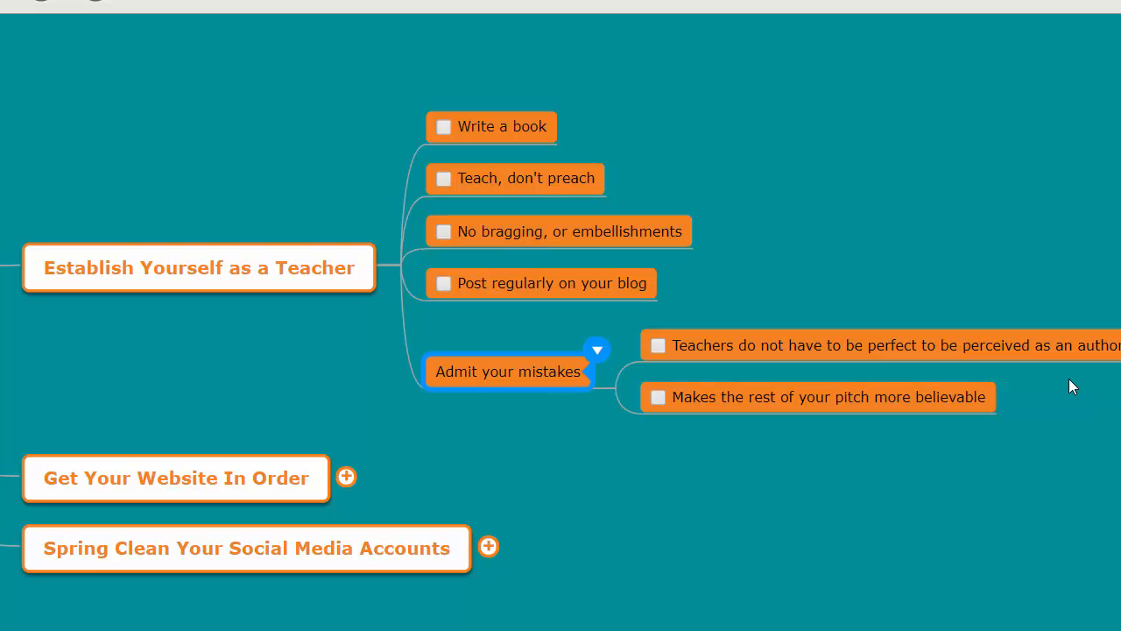
mouse_move(1067, 379)
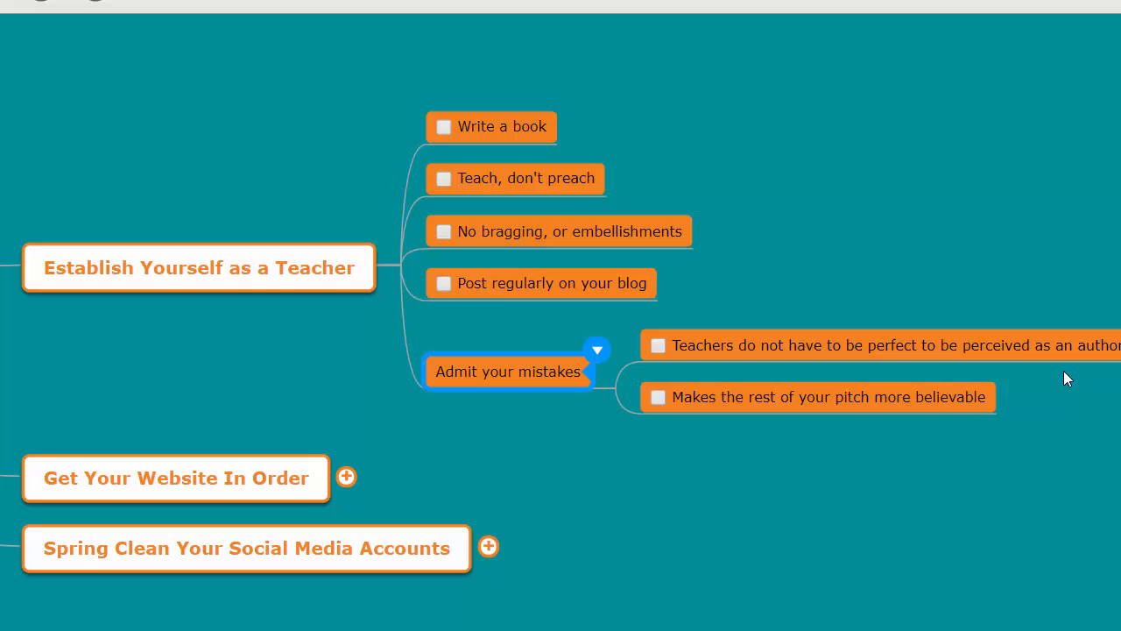
mouse_move(1062, 378)
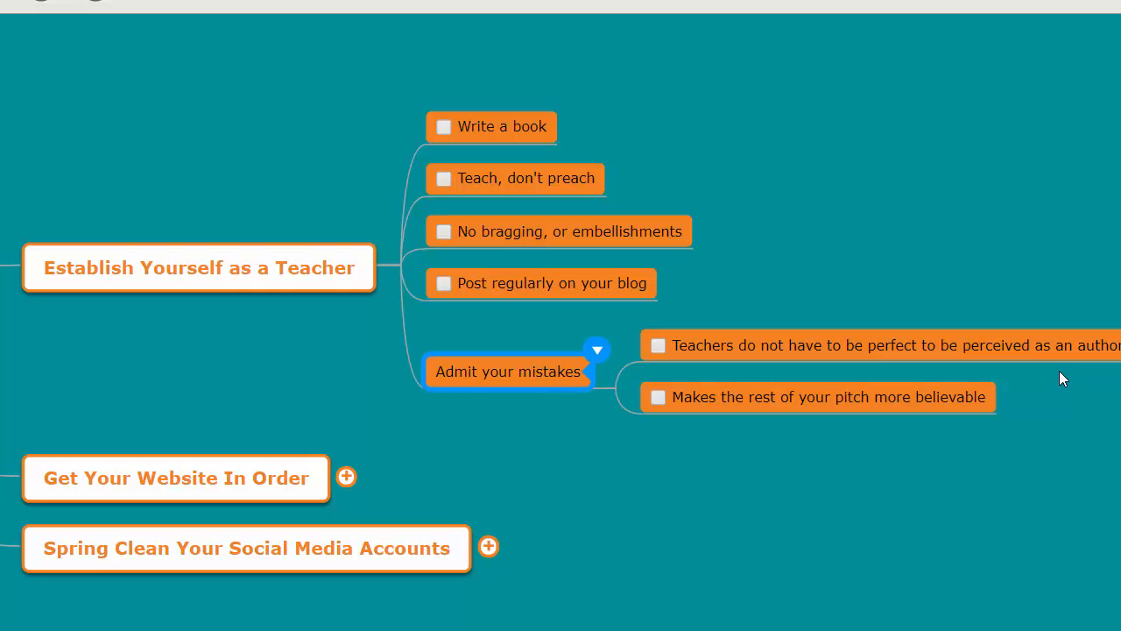
mouse_move(958, 426)
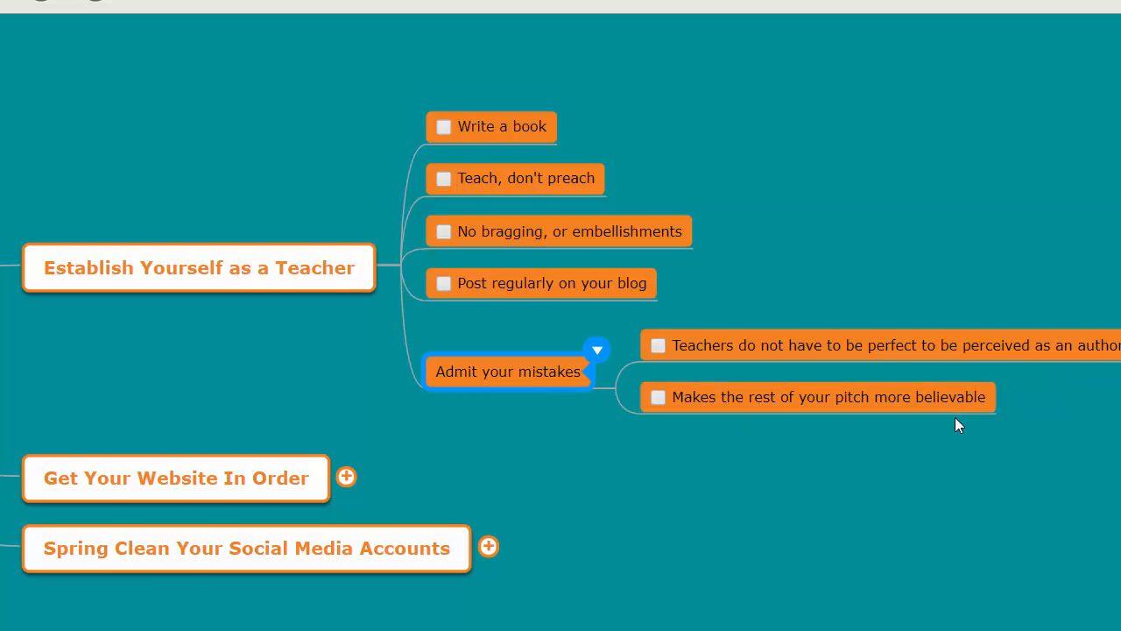
mouse_move(984, 435)
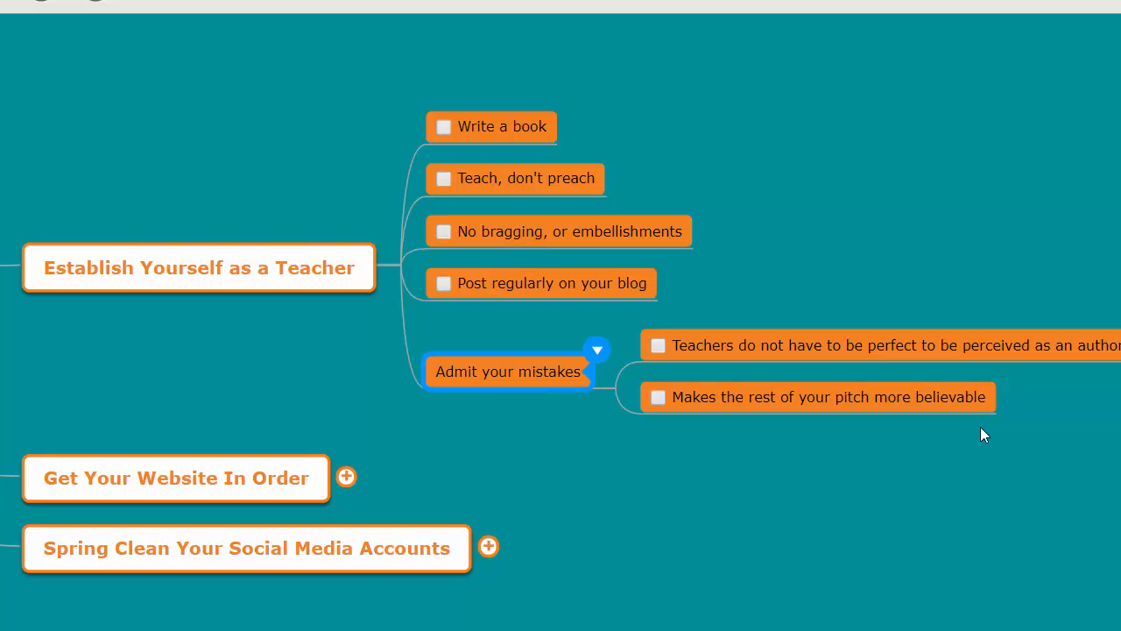
mouse_move(946, 431)
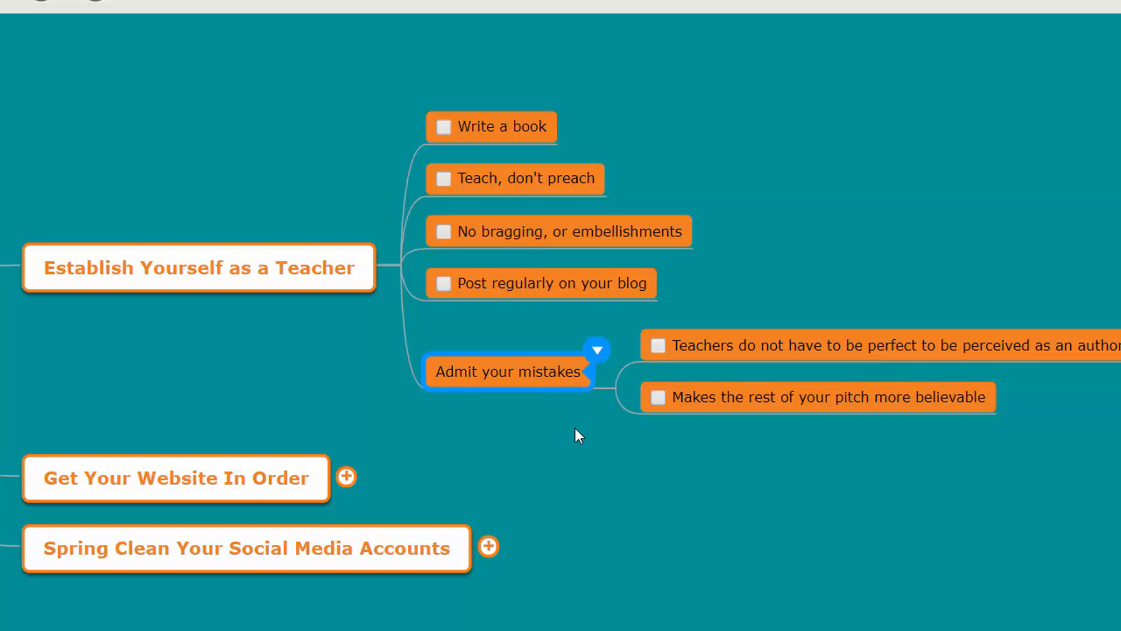
mouse_move(587, 462)
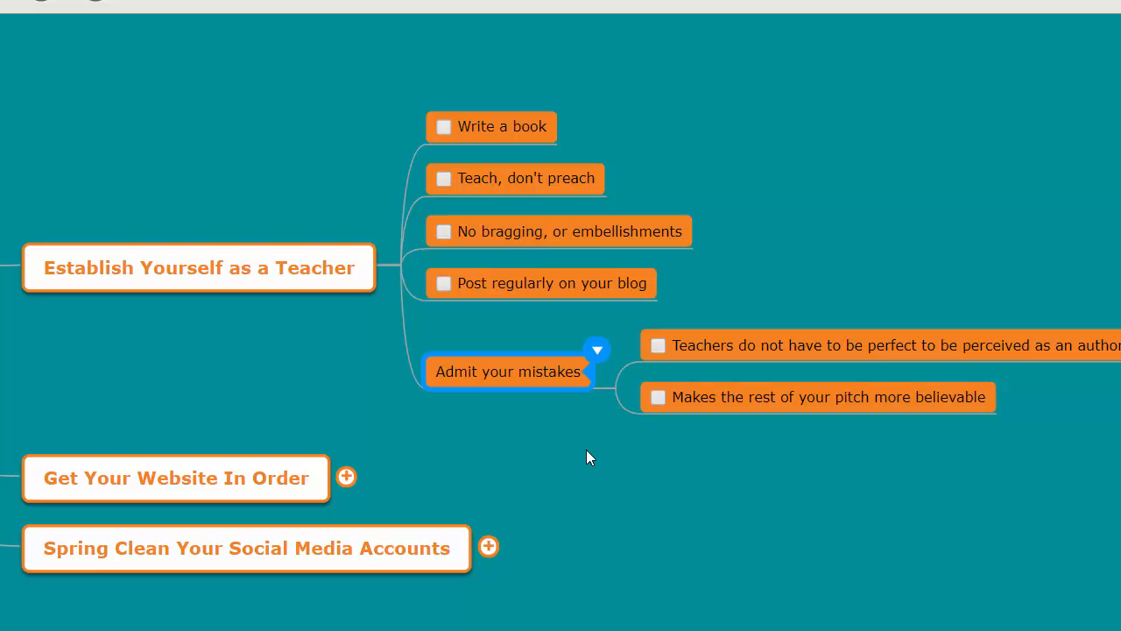
mouse_move(616, 459)
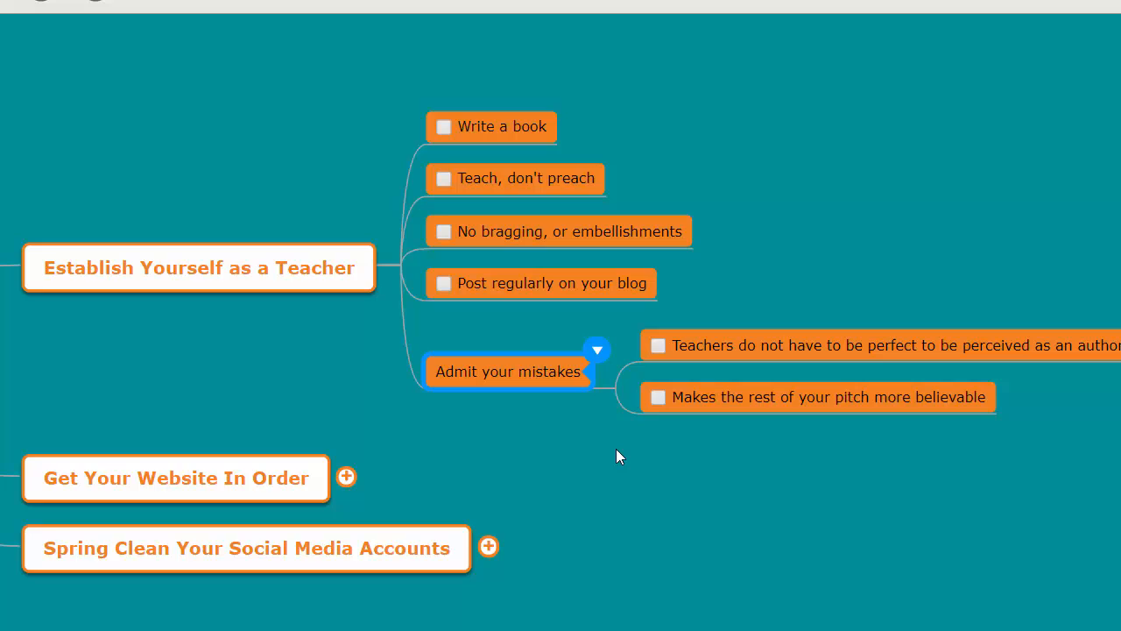
mouse_move(627, 447)
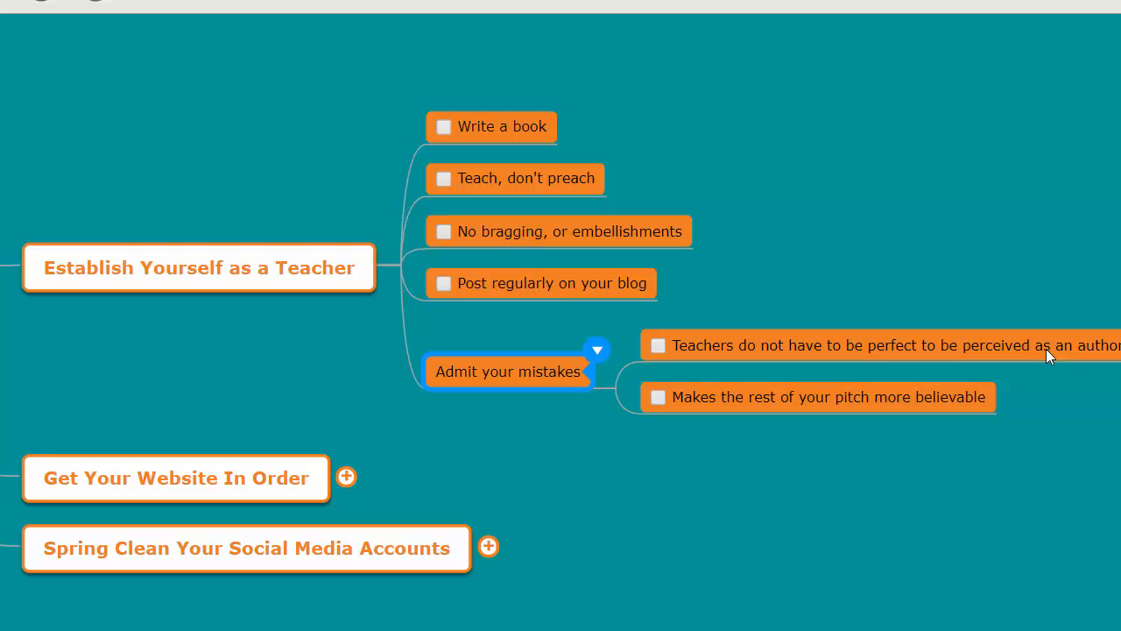
mouse_move(792, 330)
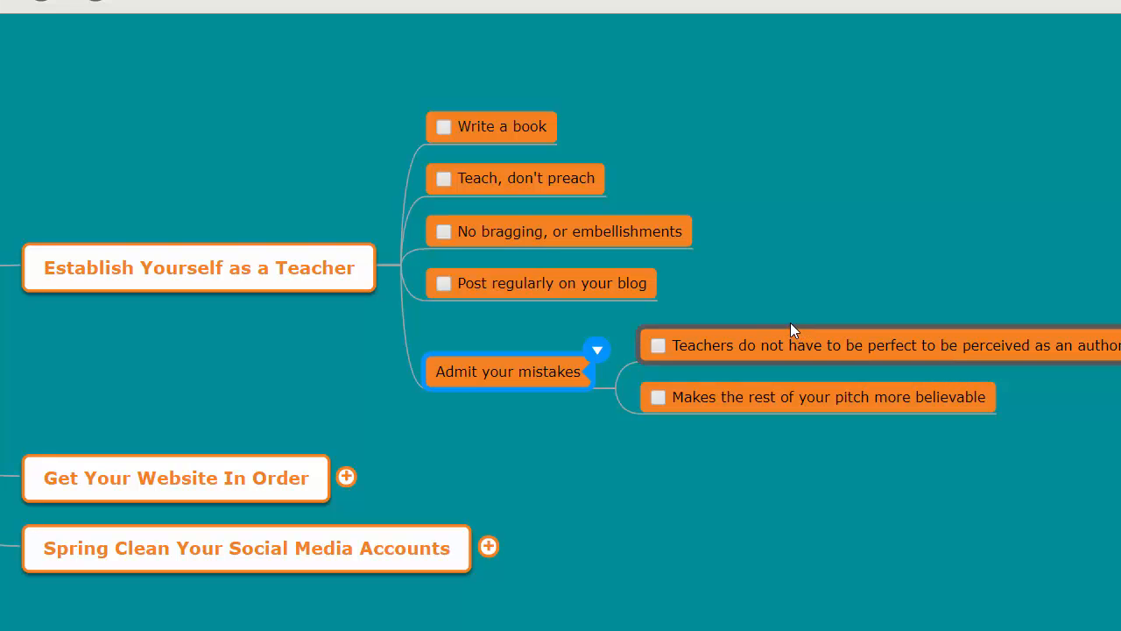